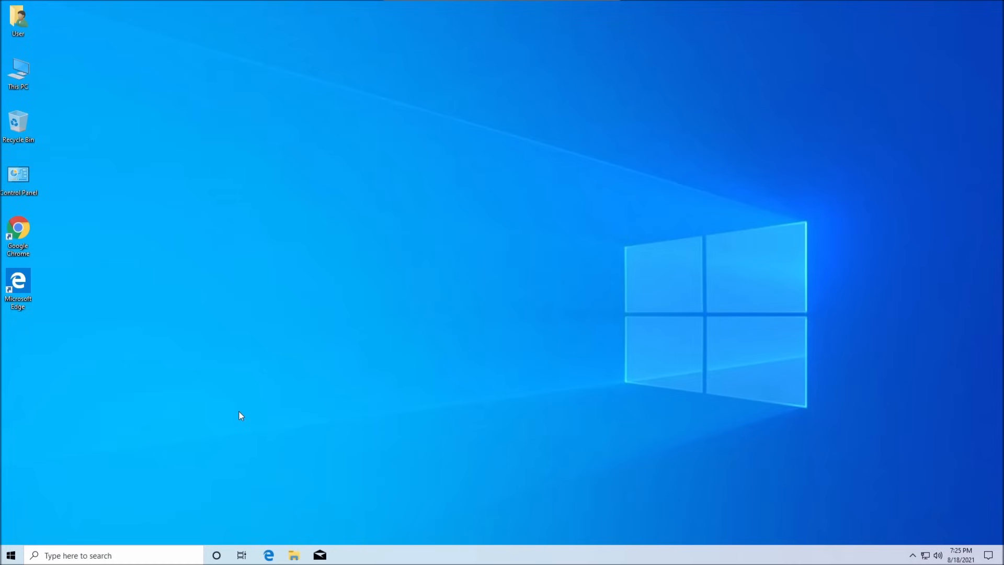
mouse_move(224, 413)
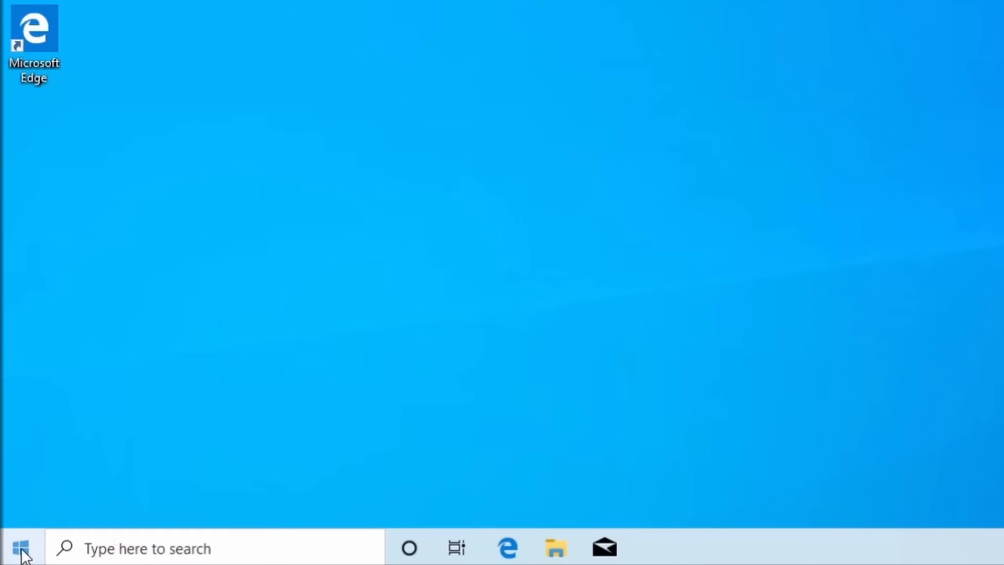
Sign out of the current account via the Start button's Shut down or sign out menu.
right_click(16, 548)
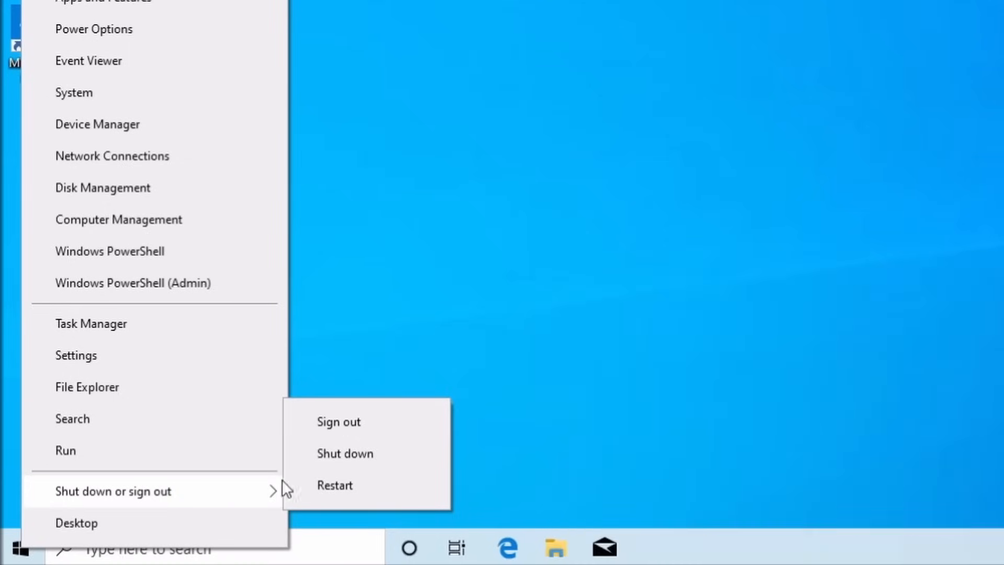
left_click(338, 421)
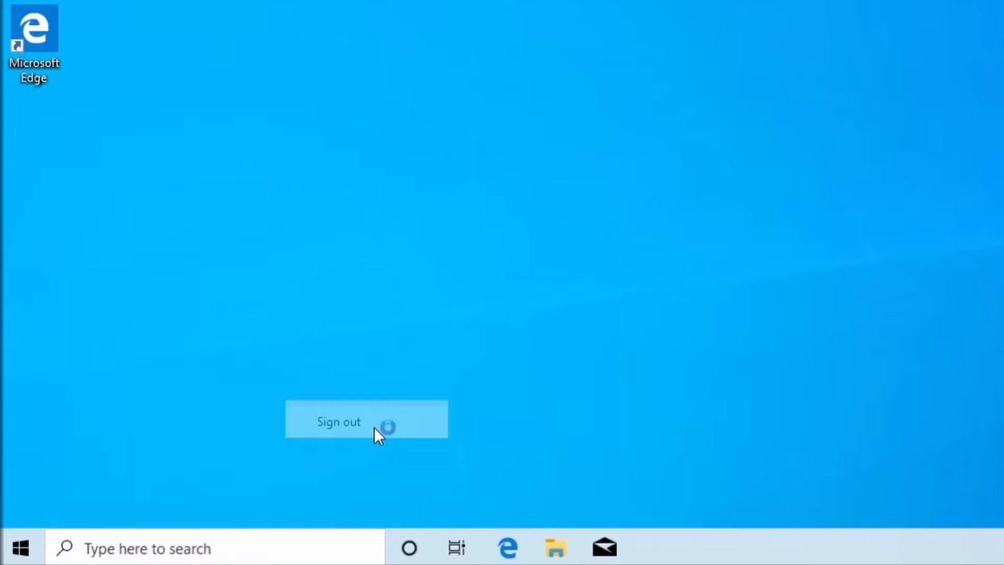
left_click(338, 420)
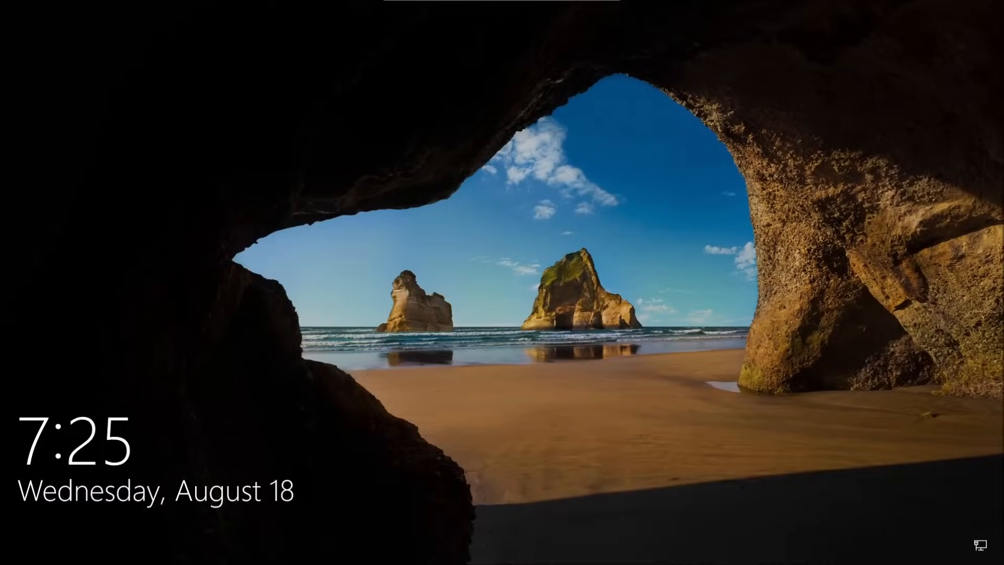
Dismiss the lock screen and Shift-restart from the sign-in power menu into recovery.
key("shift")
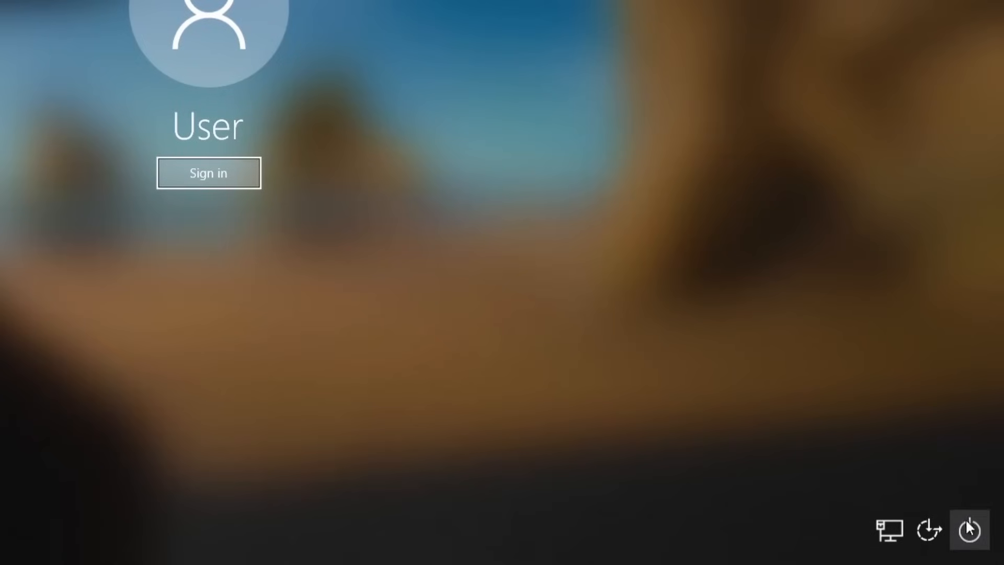
mouse_move(974, 530)
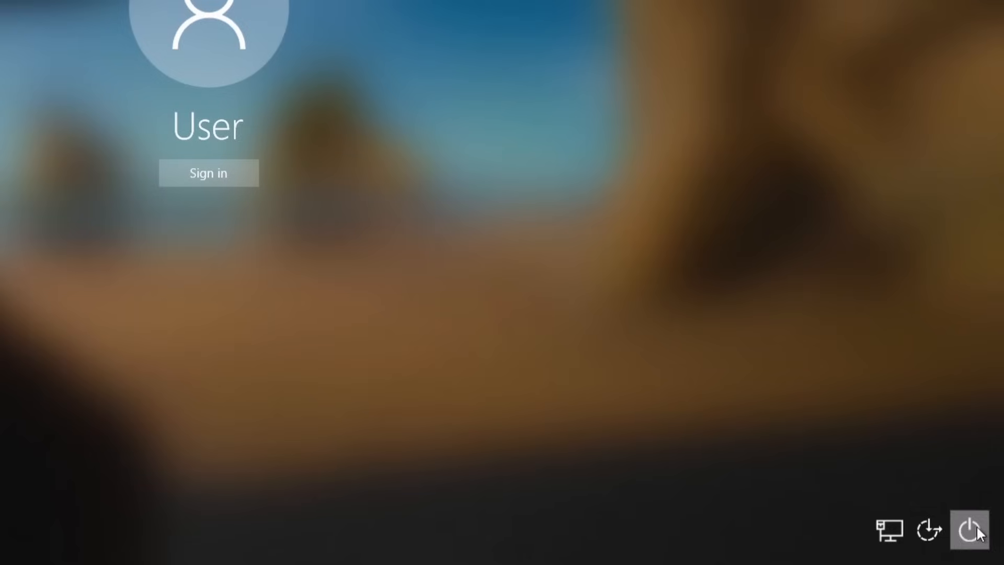
left_click(969, 530)
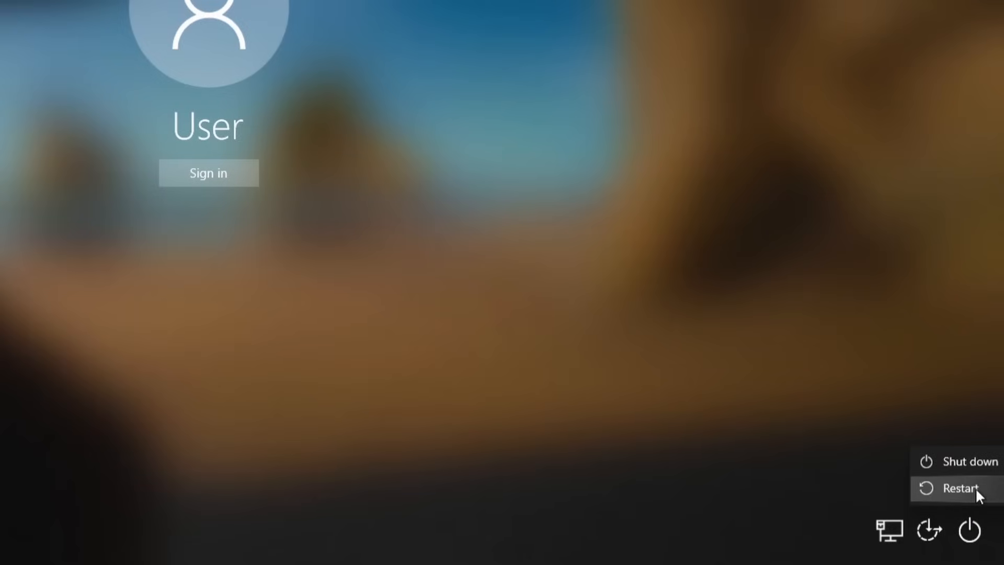
left_click(960, 488)
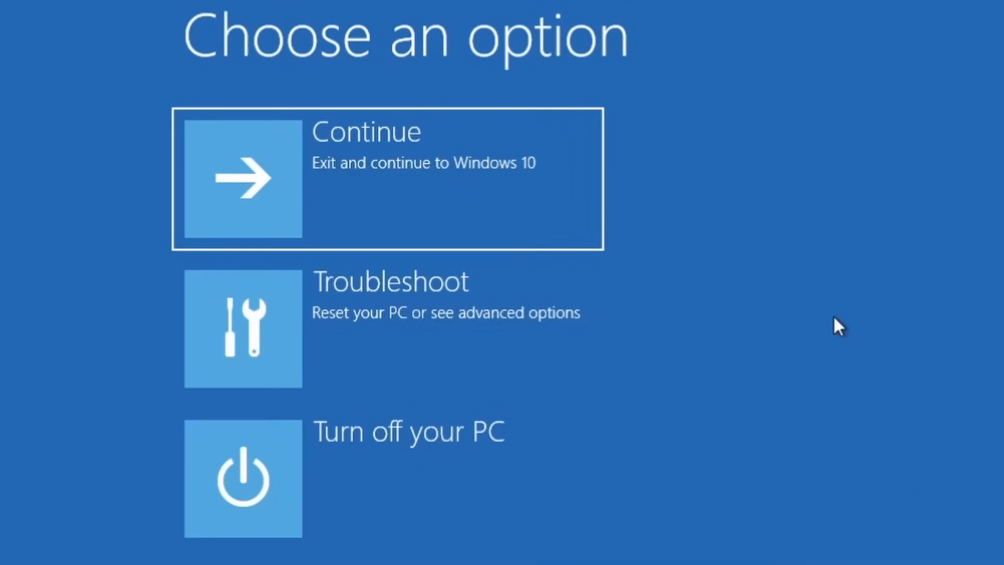
mouse_move(541, 339)
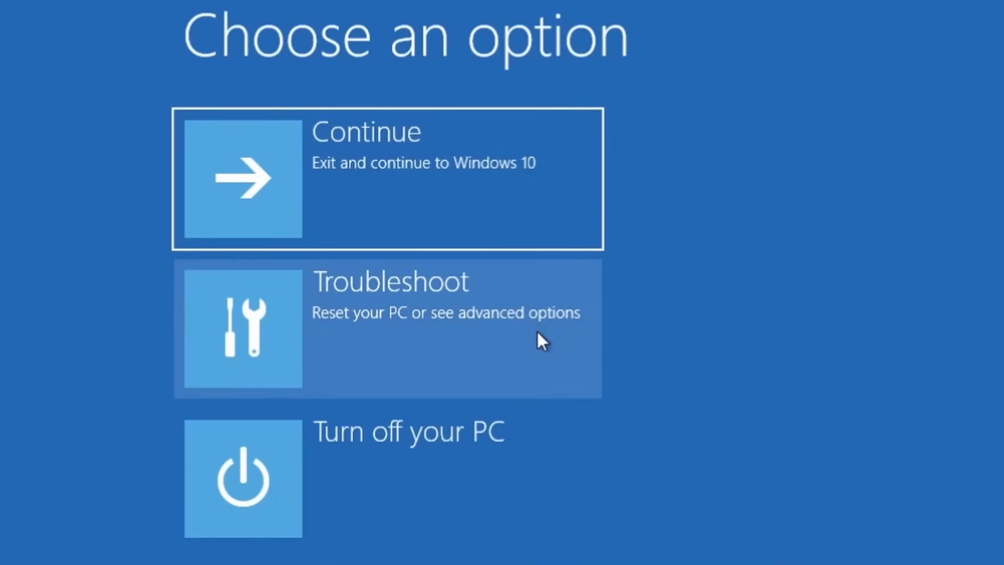
mouse_move(446, 340)
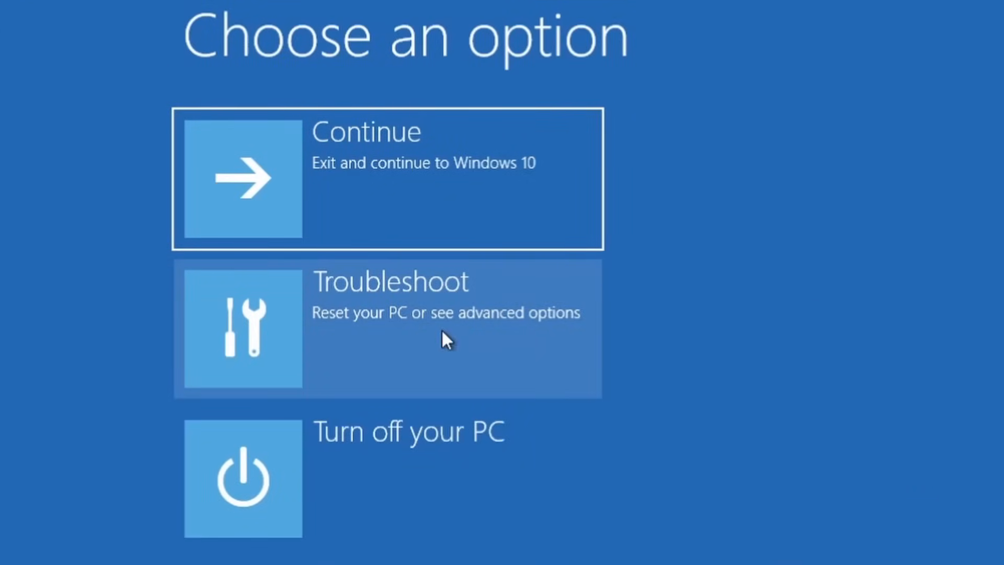
Choose Troubleshoot on the Choose an option screen.
left_click(387, 328)
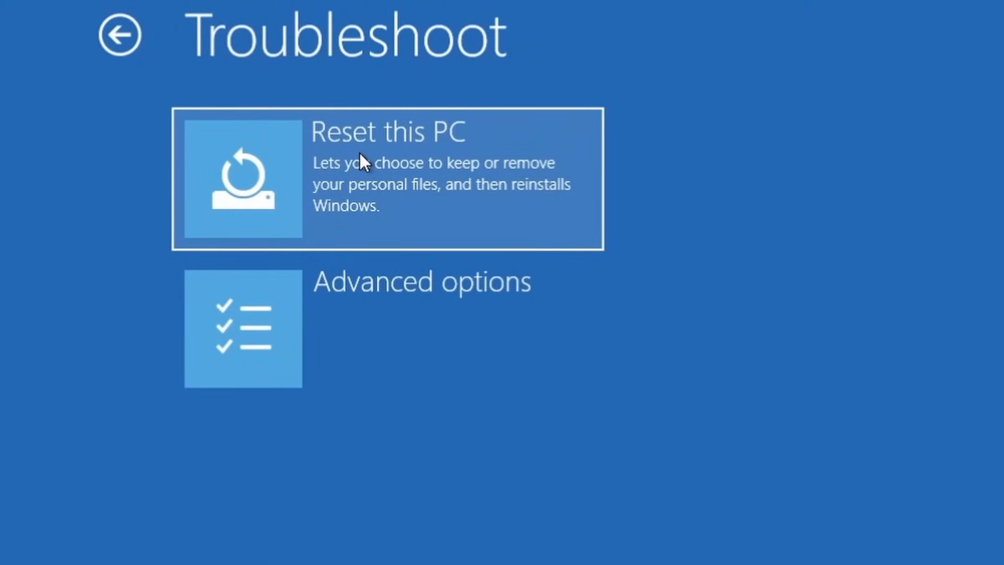
Choose Reset this PC with the Remove everything option.
left_click(387, 178)
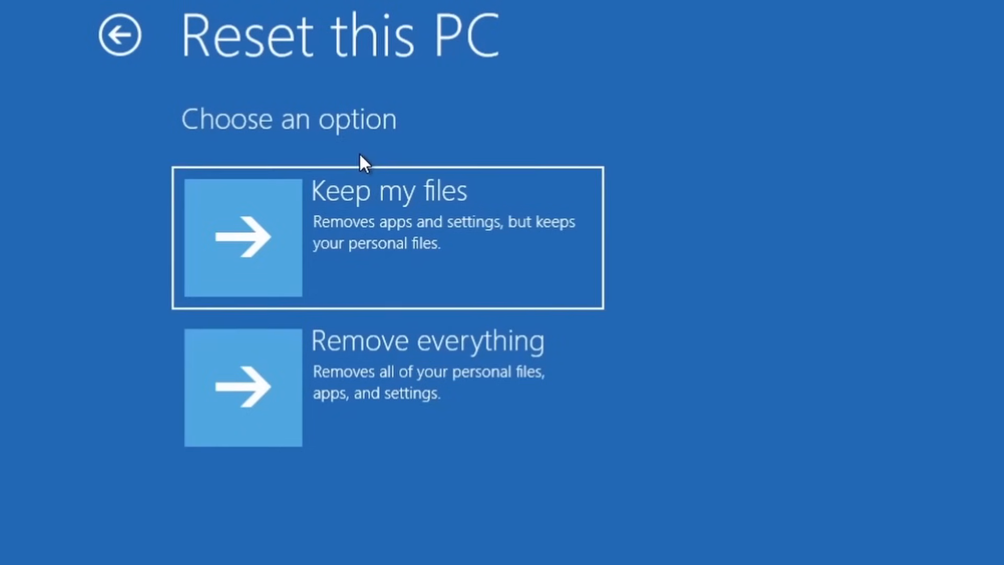
mouse_move(810, 348)
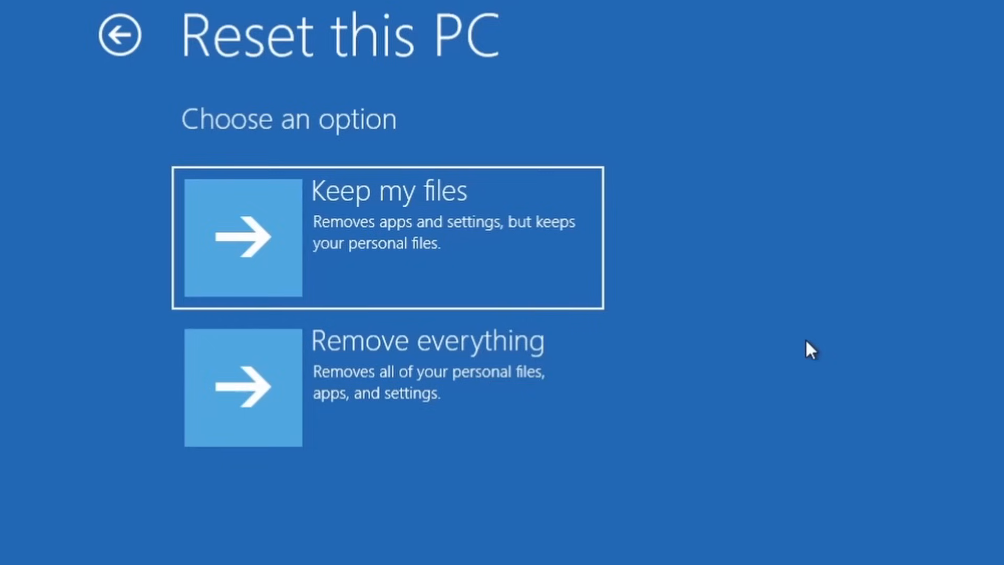
mouse_move(710, 393)
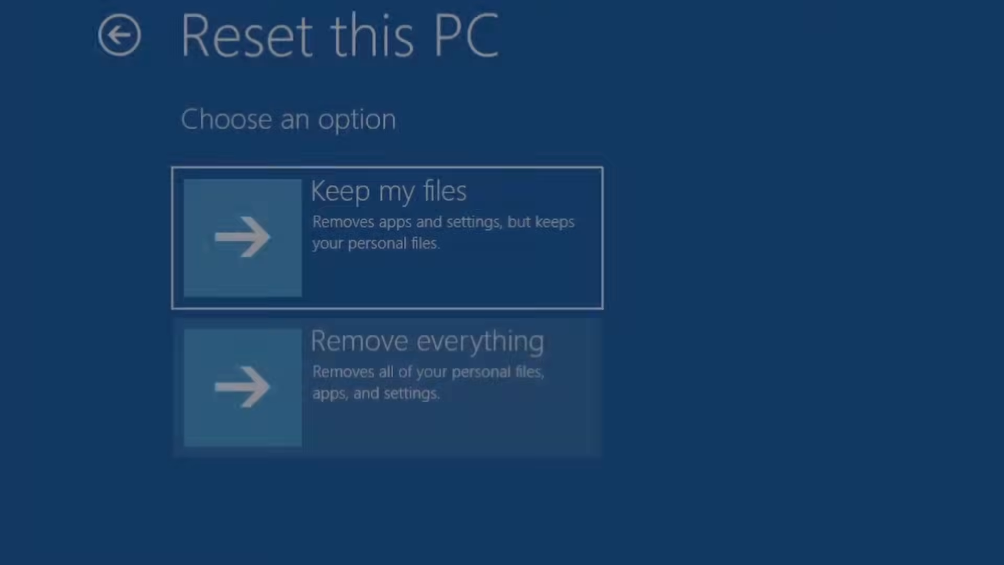
left_click(386, 238)
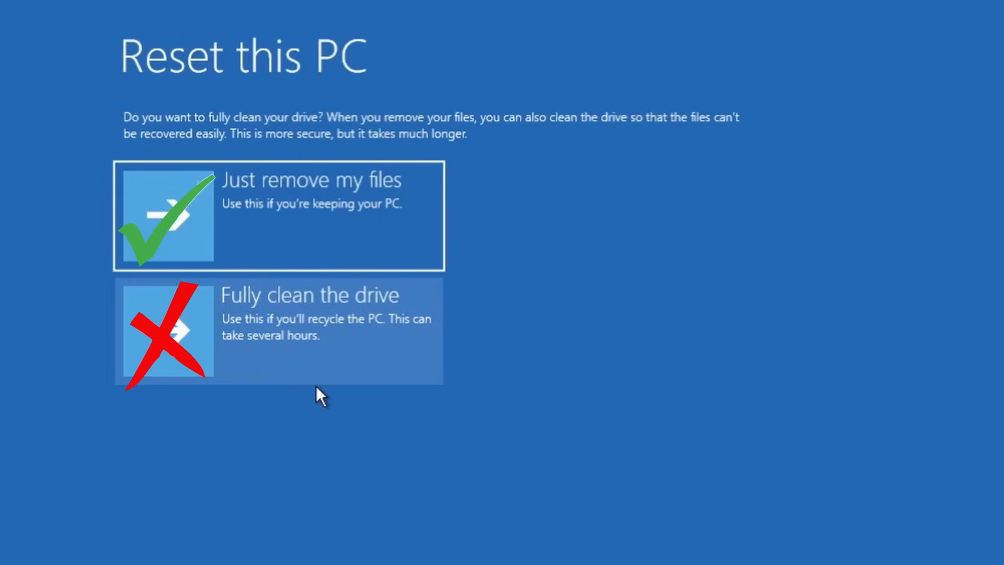
mouse_move(320, 385)
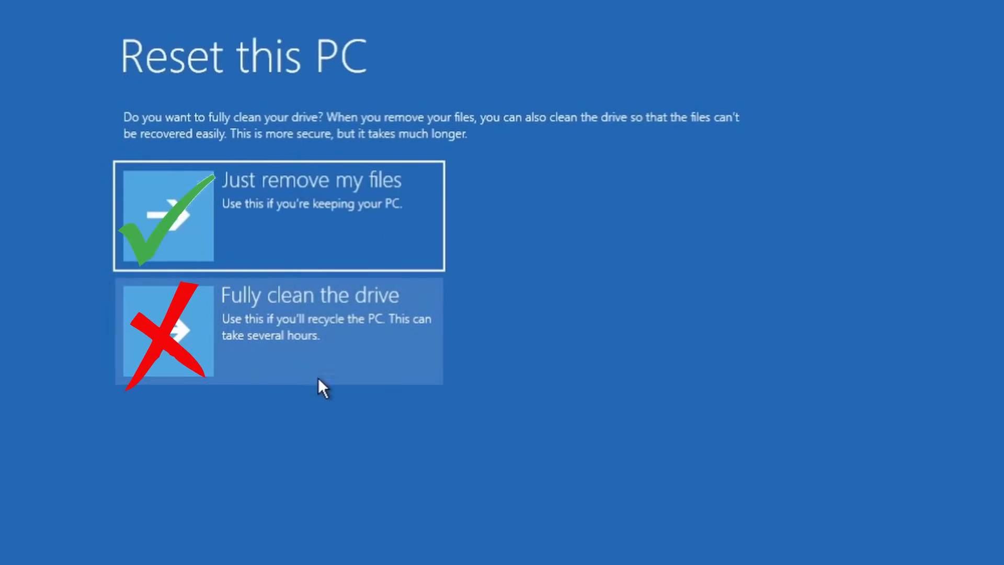
mouse_move(361, 362)
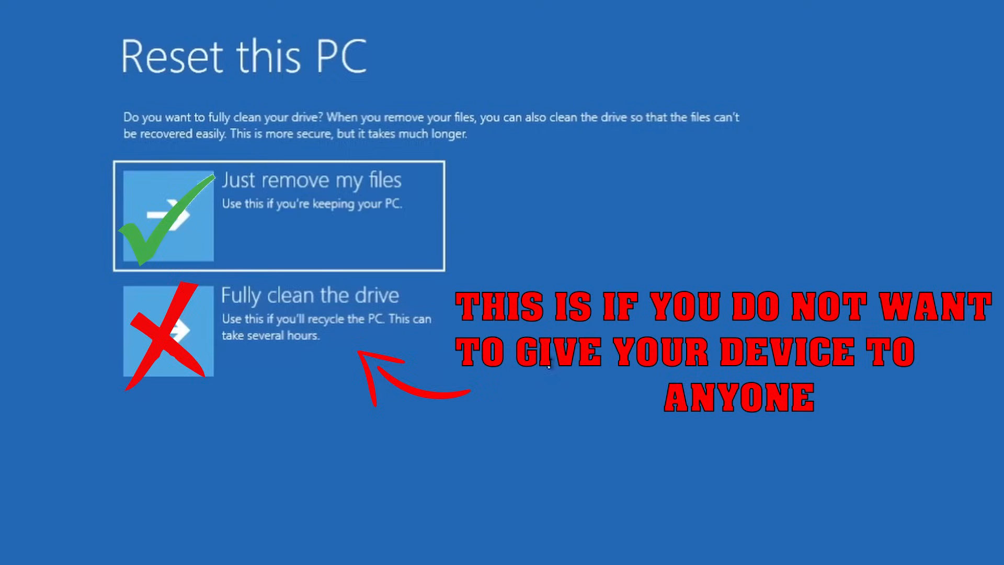
mouse_move(317, 220)
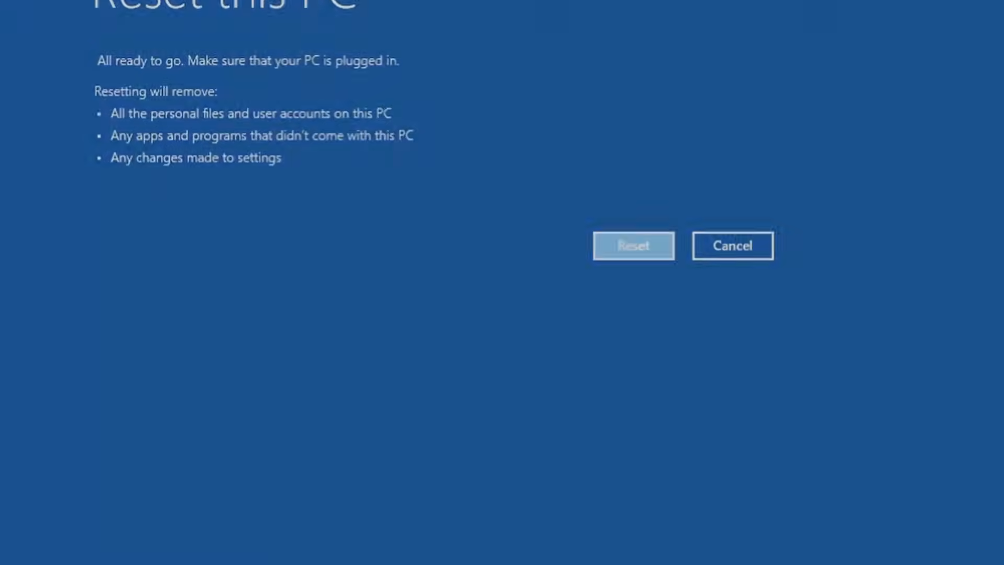
Confirm Reset on the All ready to go screen to restore factory defaults.
left_click(632, 246)
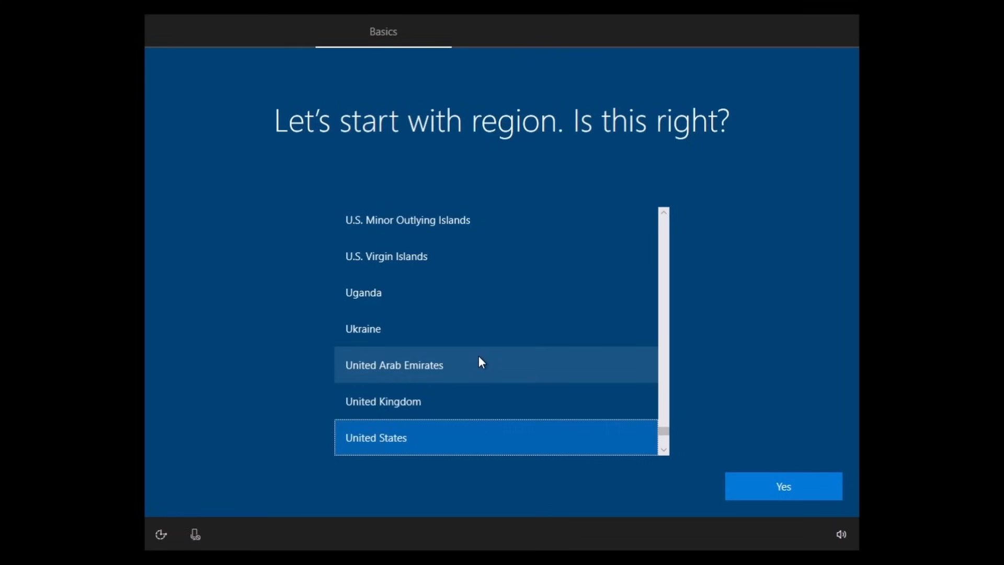
mouse_move(368, 180)
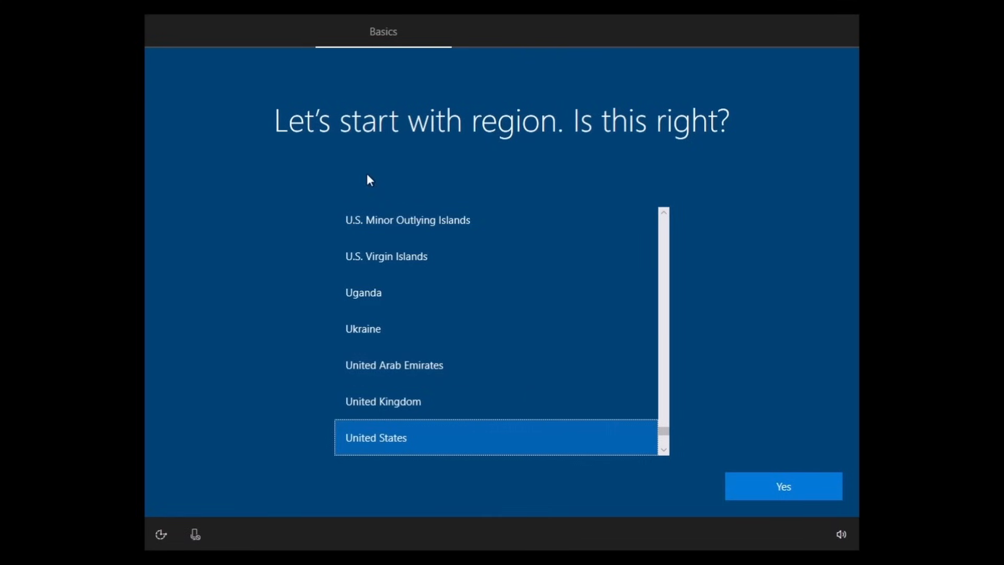
mouse_move(428, 482)
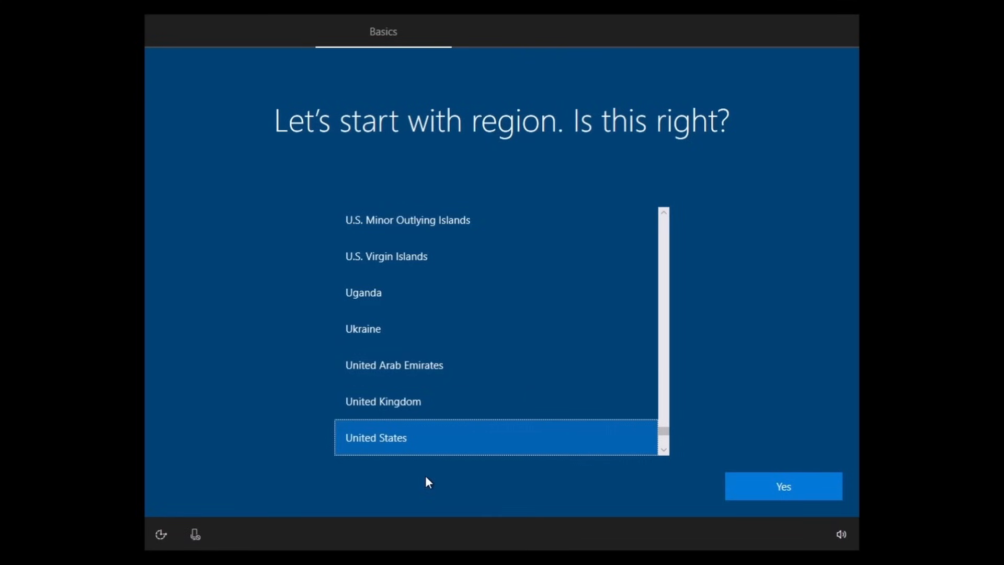